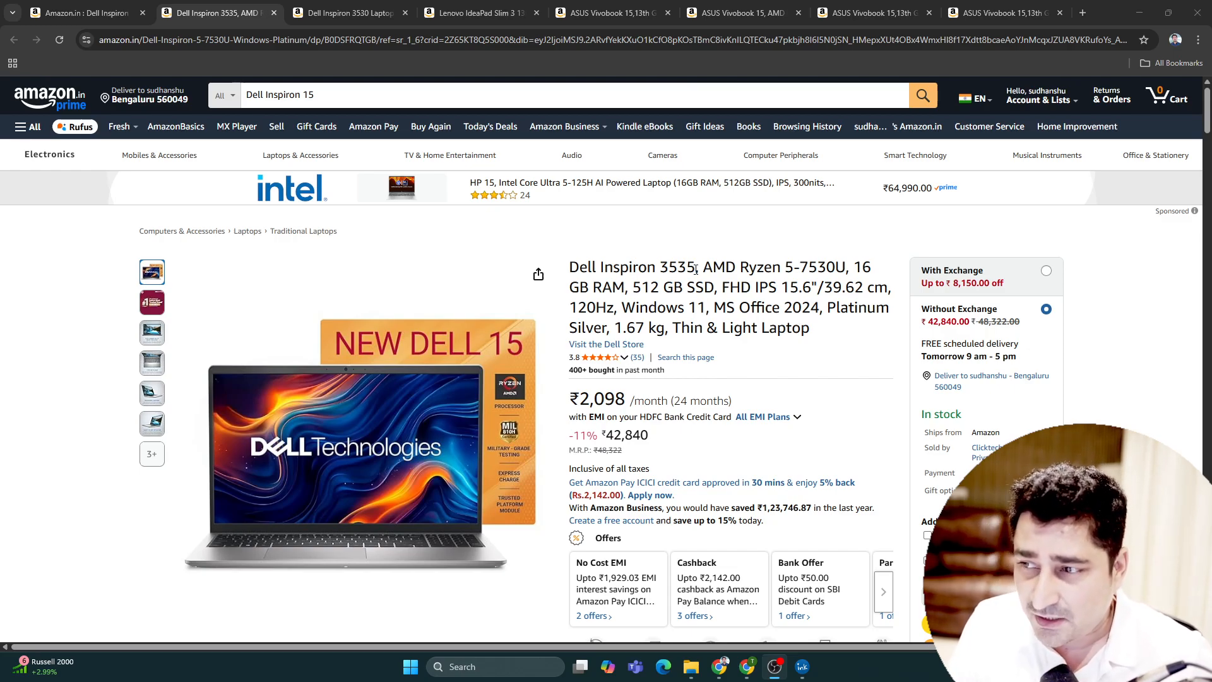
mouse_move(826, 284)
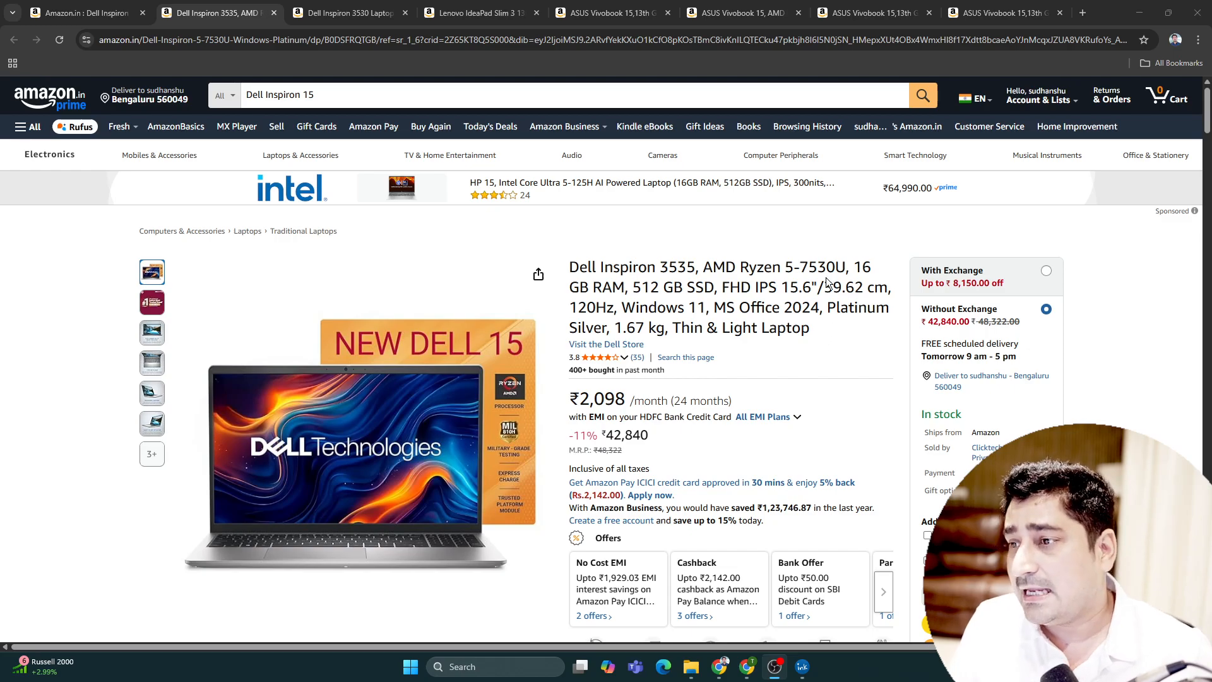
Highlight and clear the Inspiron 3535 title, then switch to the Dell Inspiron 3530 listing.
drag(865, 266, 611, 286)
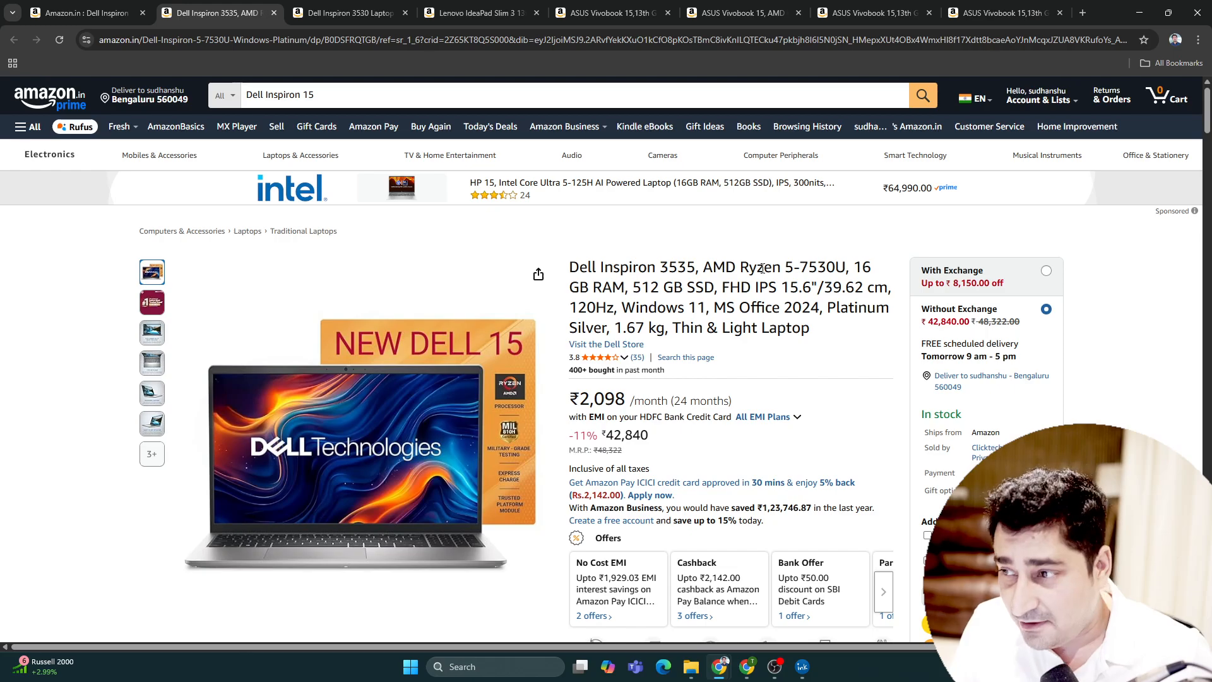
drag(568, 266, 758, 327)
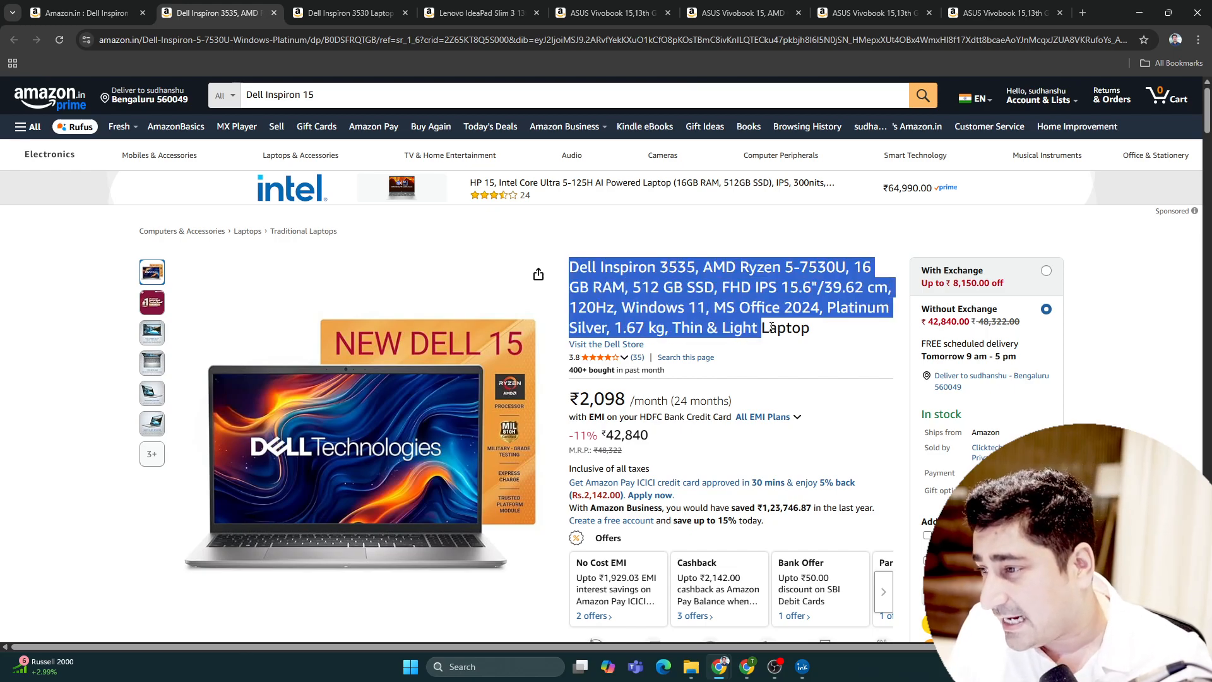
click(789, 327)
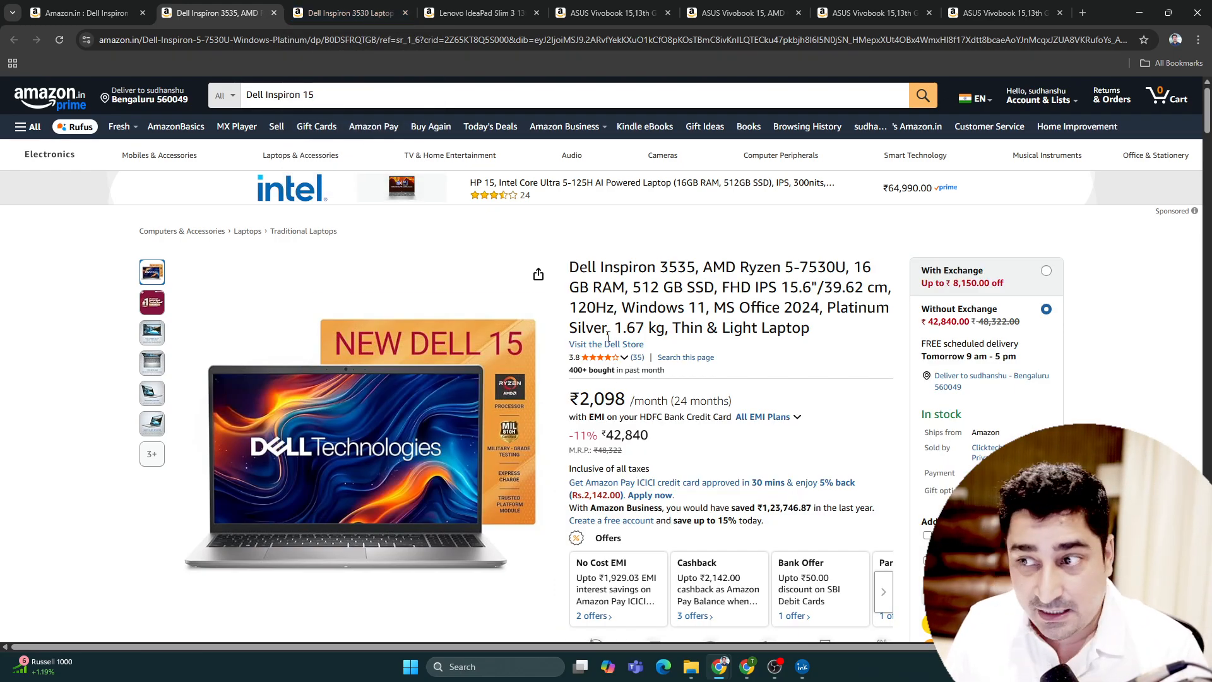
mouse_move(817, 340)
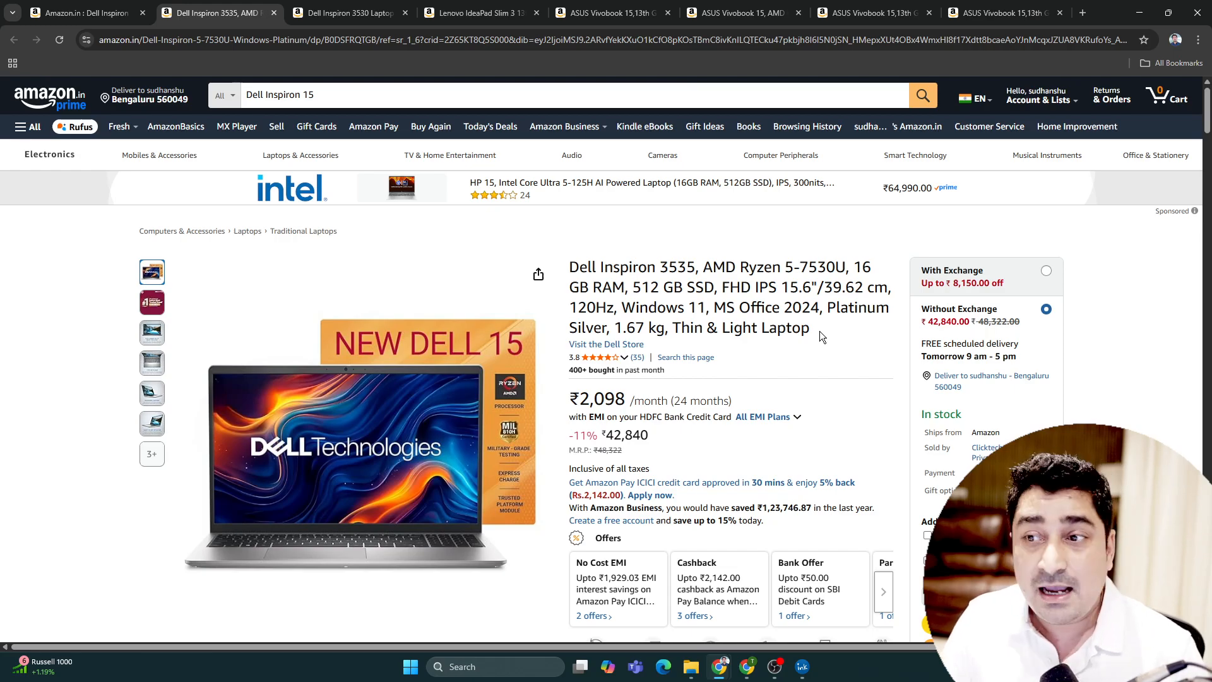
click(476, 13)
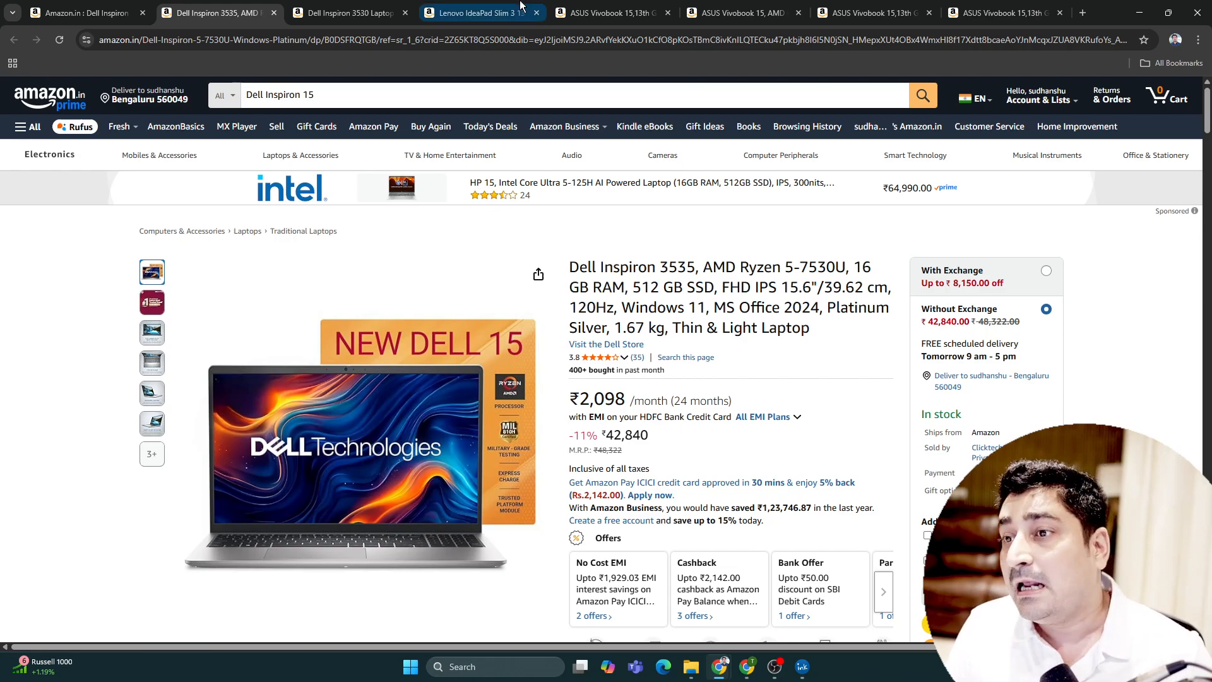
click(347, 13)
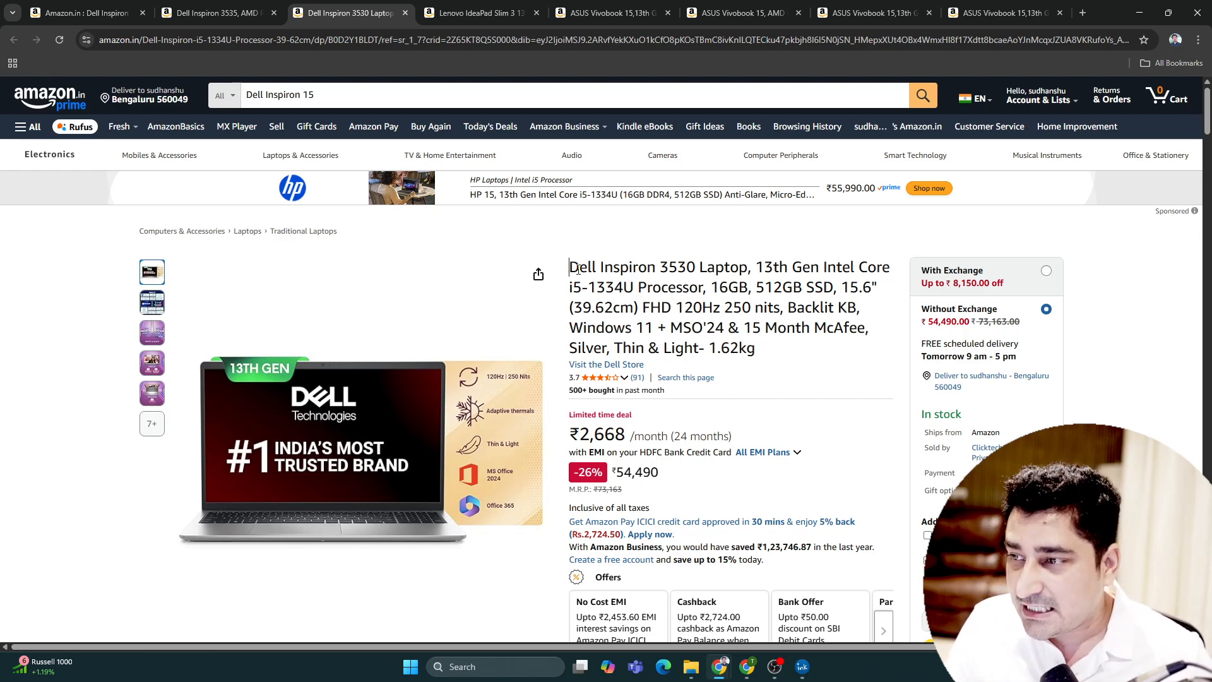
Highlight the Inspiron 3530's 13th Gen i5 and 16GB specs, checking back against the Inspiron 3535 tab.
double_click(610, 266)
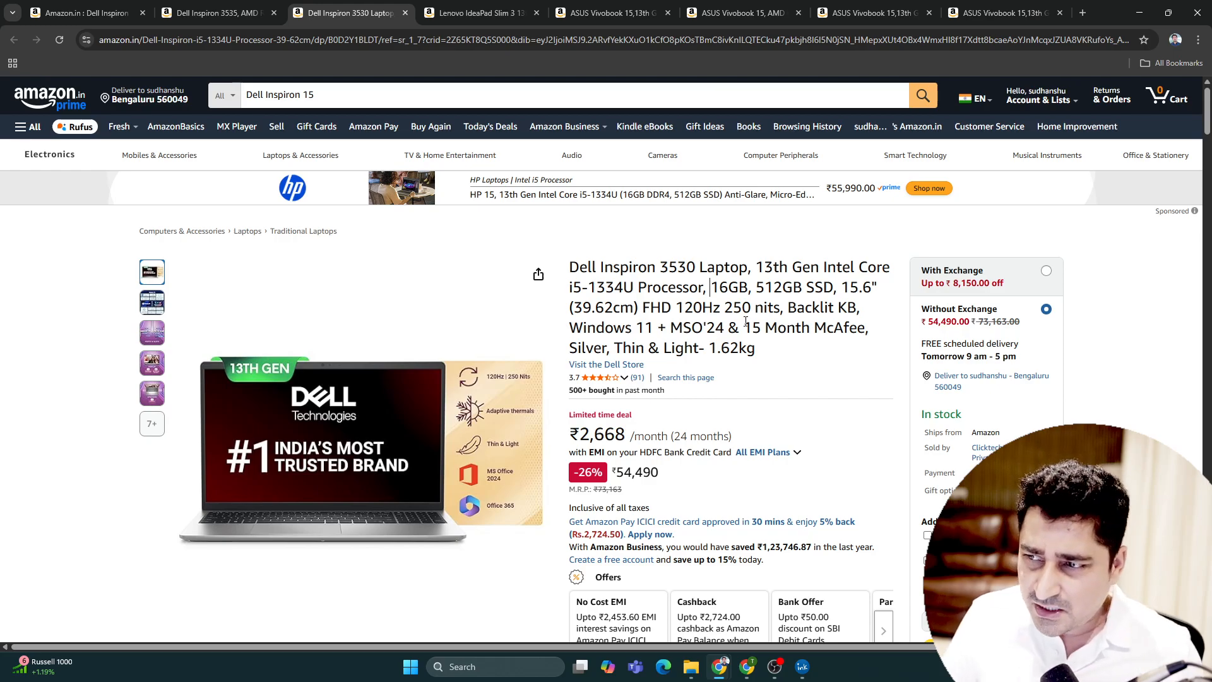
double_click(788, 267)
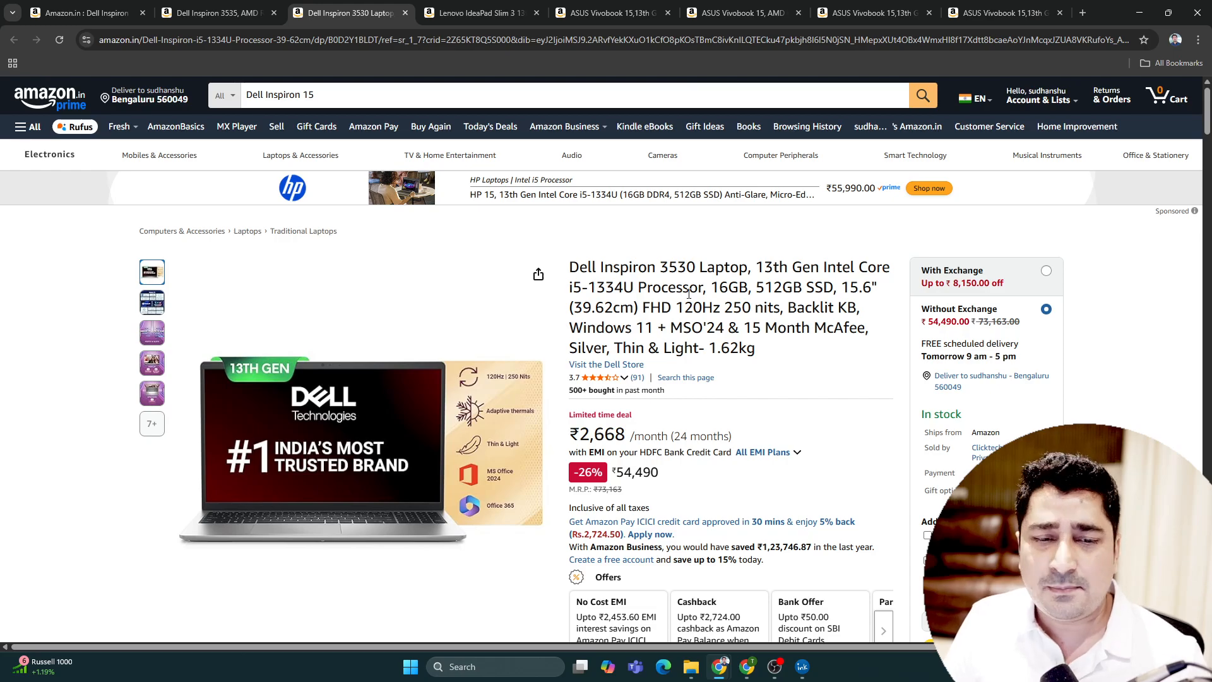
double_click(580, 287)
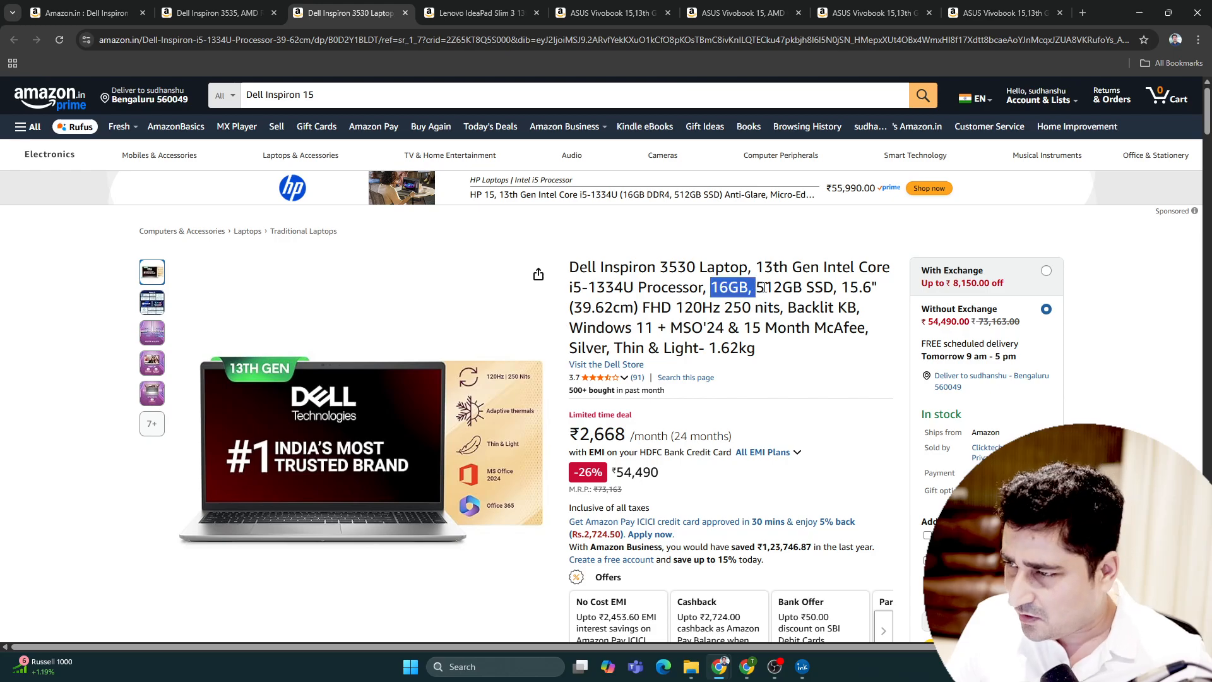
drag(754, 286, 834, 287)
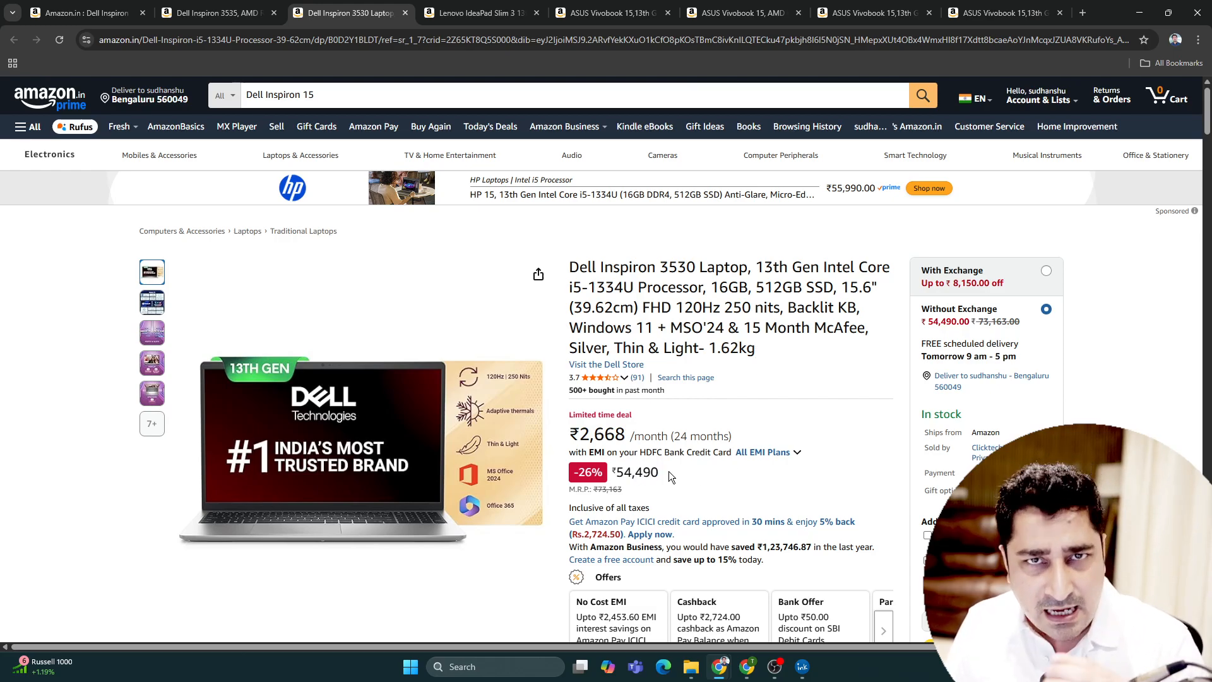
click(209, 14)
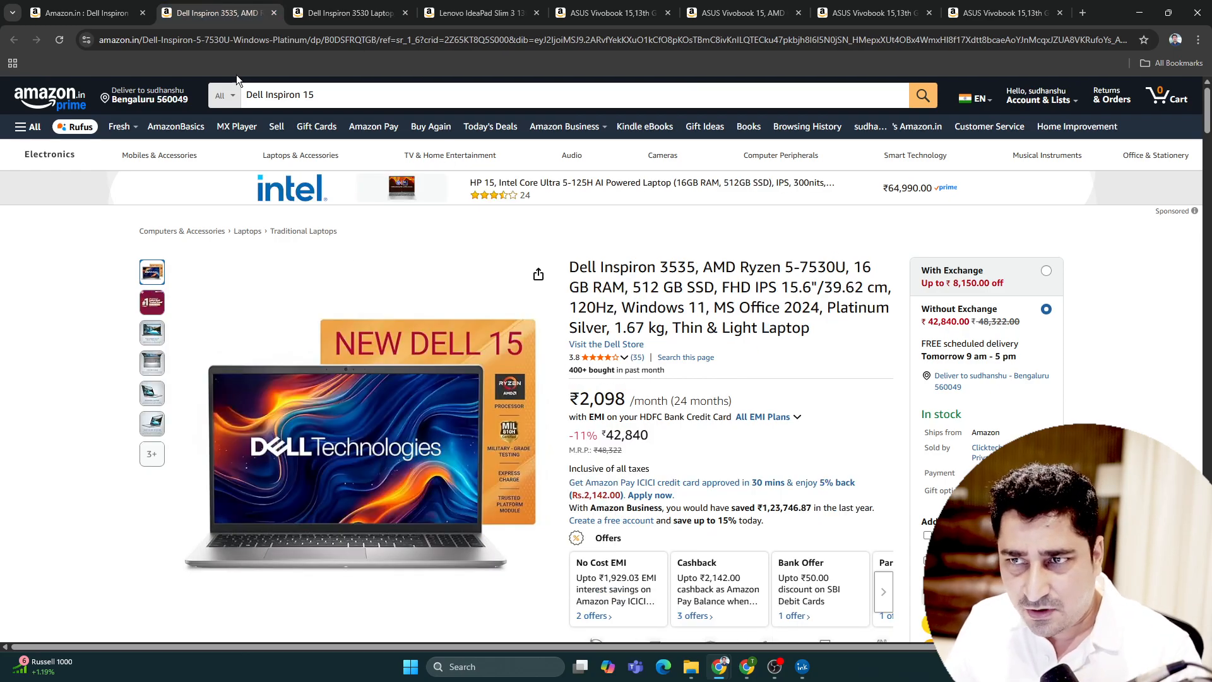
click(347, 13)
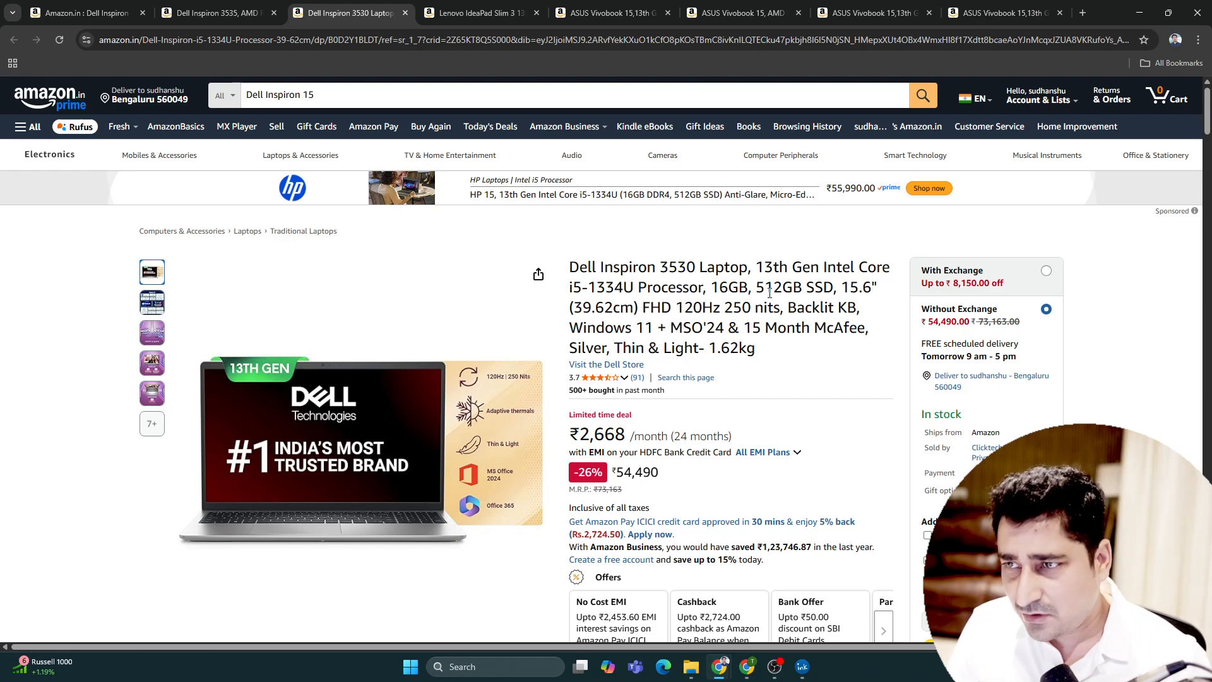
mouse_move(480, 13)
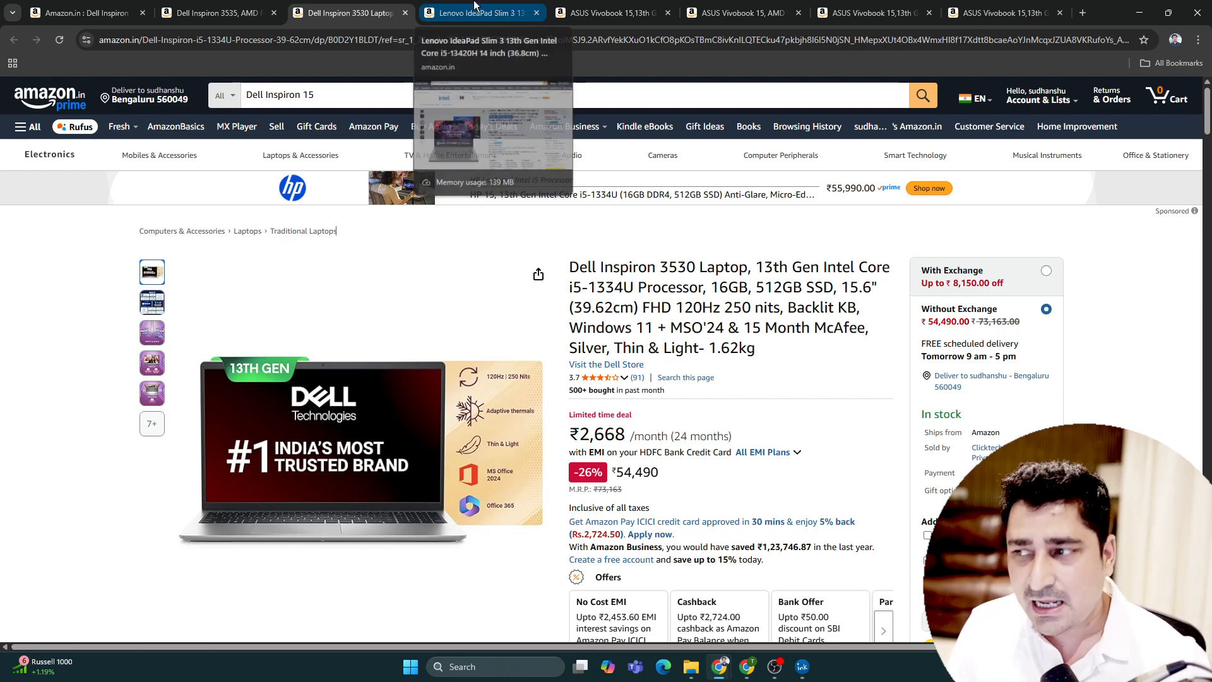
click(349, 13)
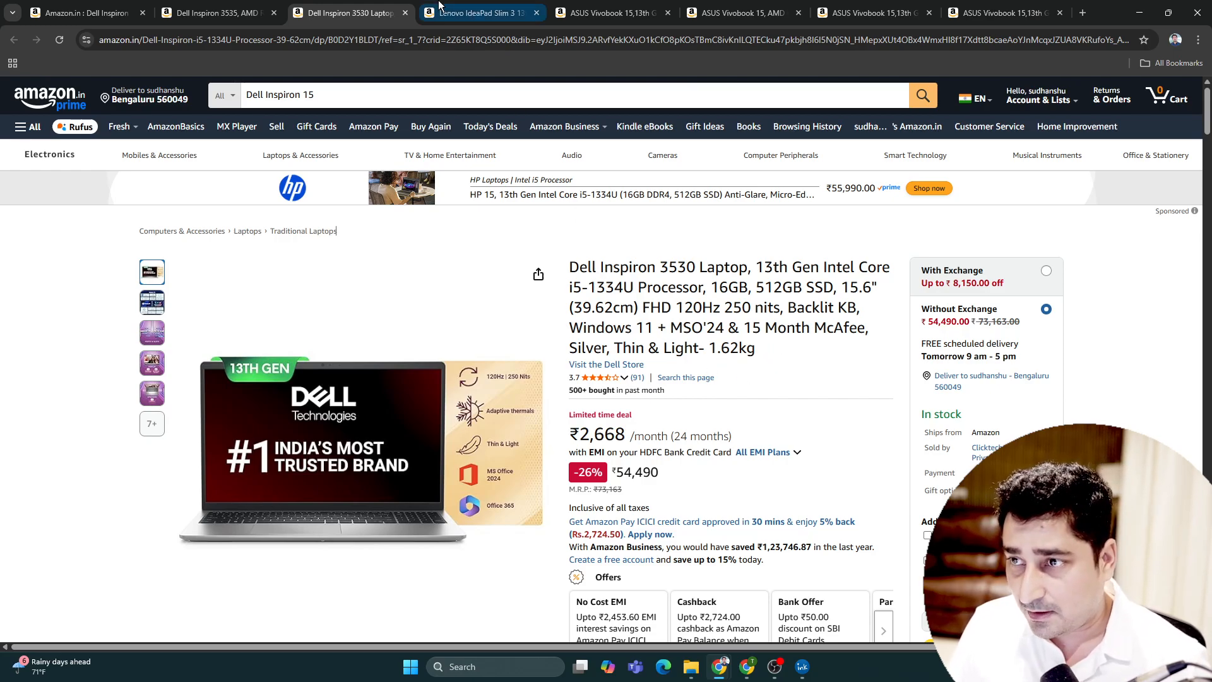
mouse_move(479, 13)
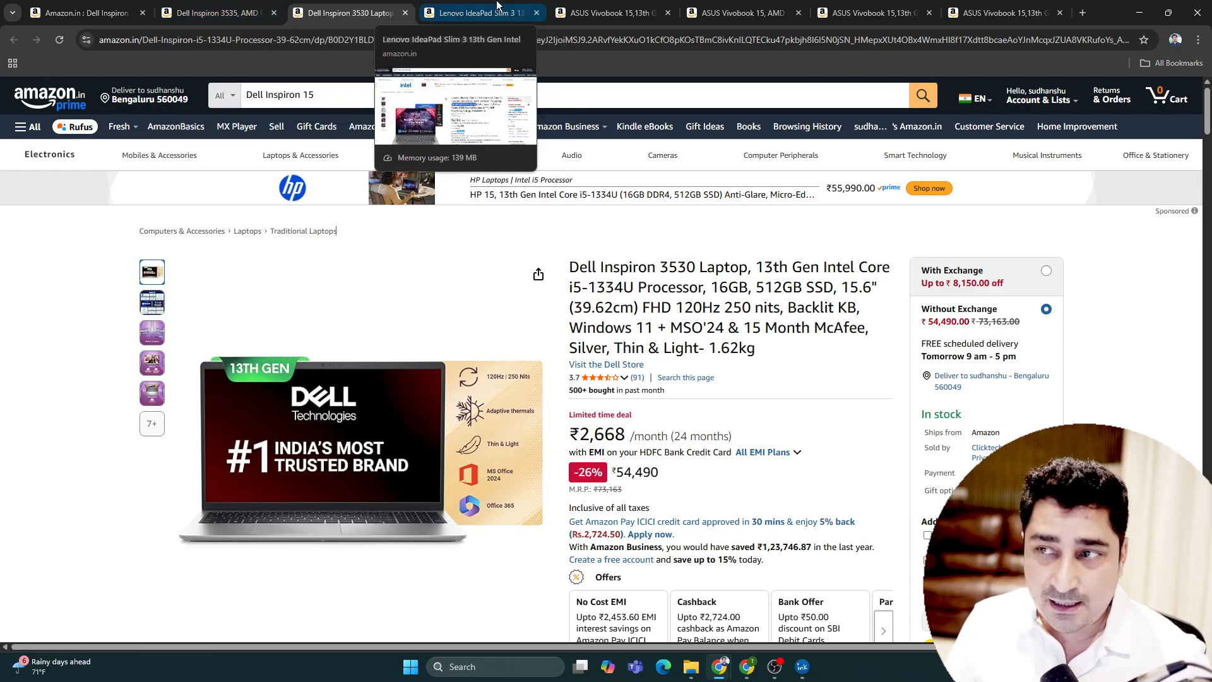
Review the Lenovo IdeaPad Slim 3 listing (i5-13420H, 16GB RAM, ₹56,990) and move to the ASUS Vivobook tab.
click(473, 13)
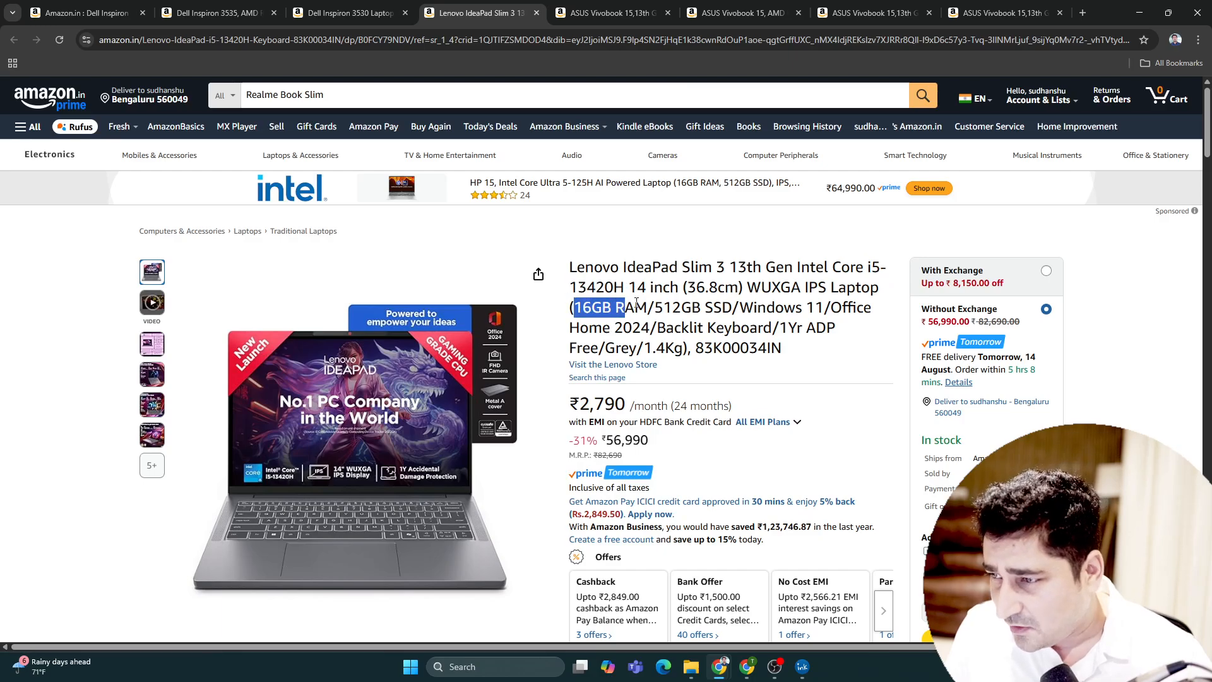
drag(571, 307, 729, 307)
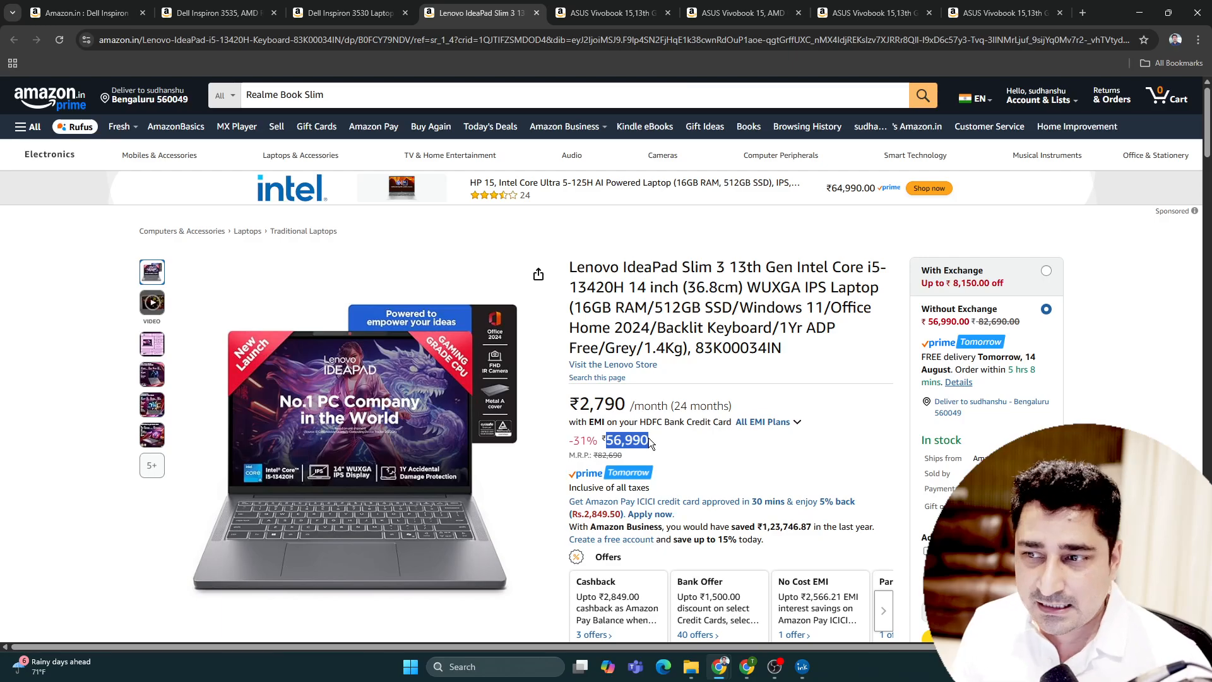
mouse_move(685, 349)
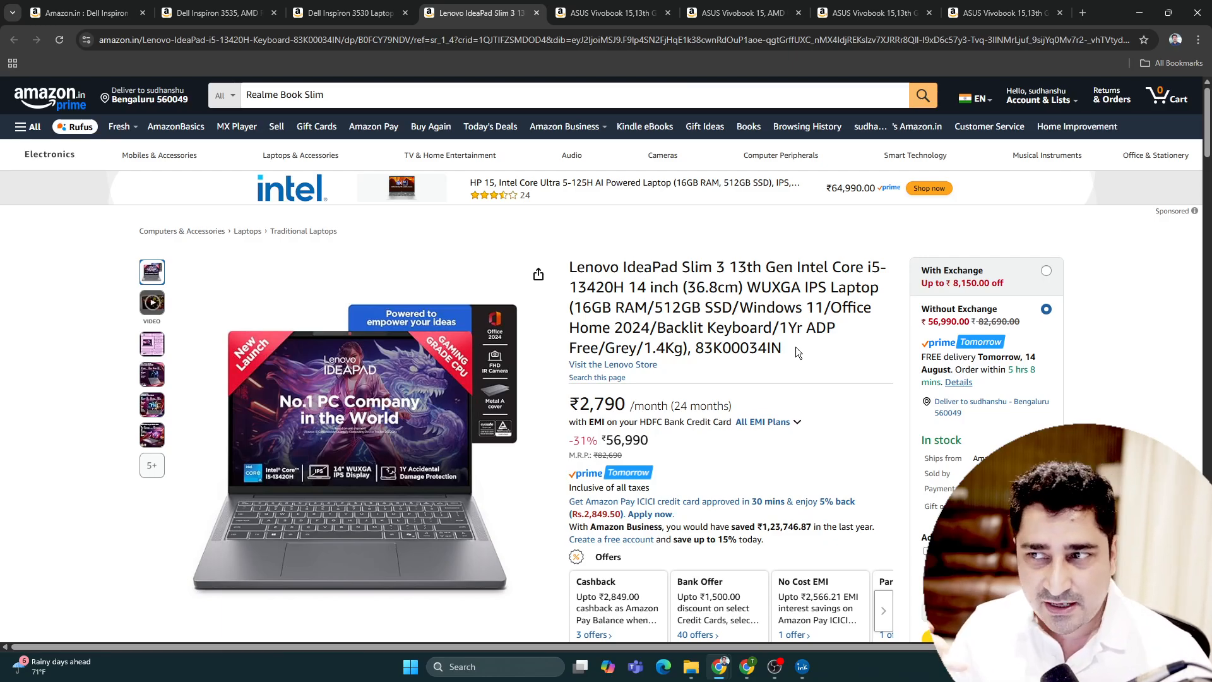
click(611, 14)
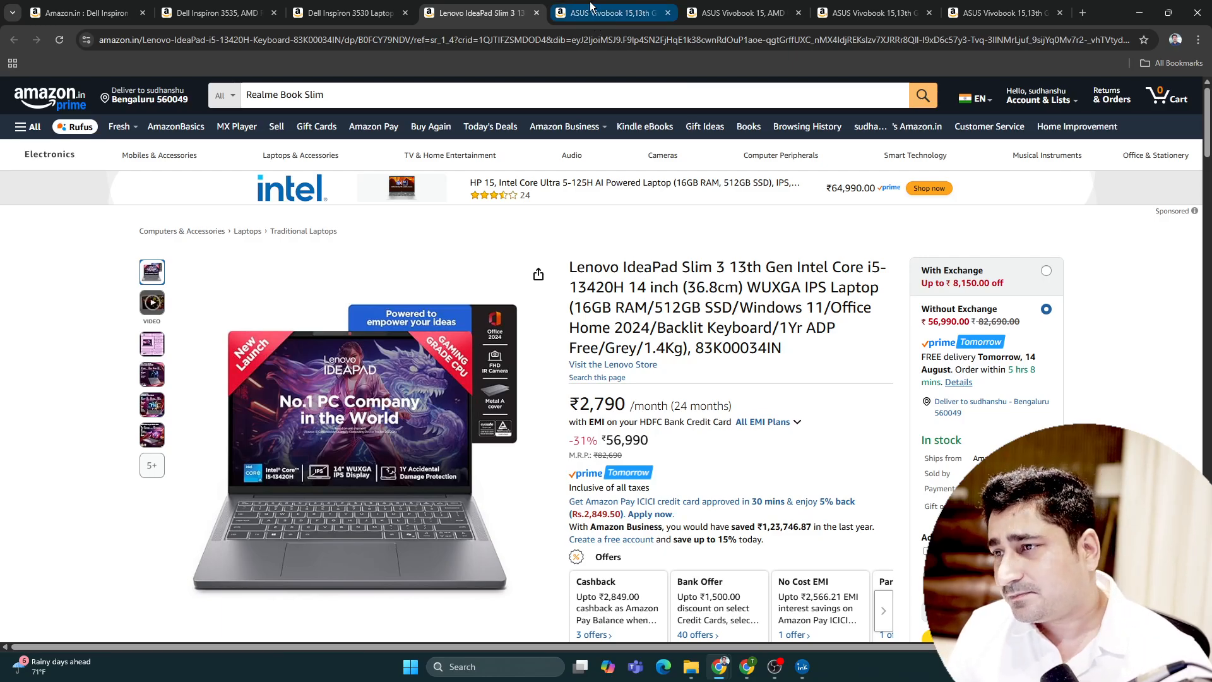
Highlight the ₹51,990 price and Core i5 on the Vivobook, then show the Vivobook 15 Ryzen 7 at ₹45,990.
click(610, 13)
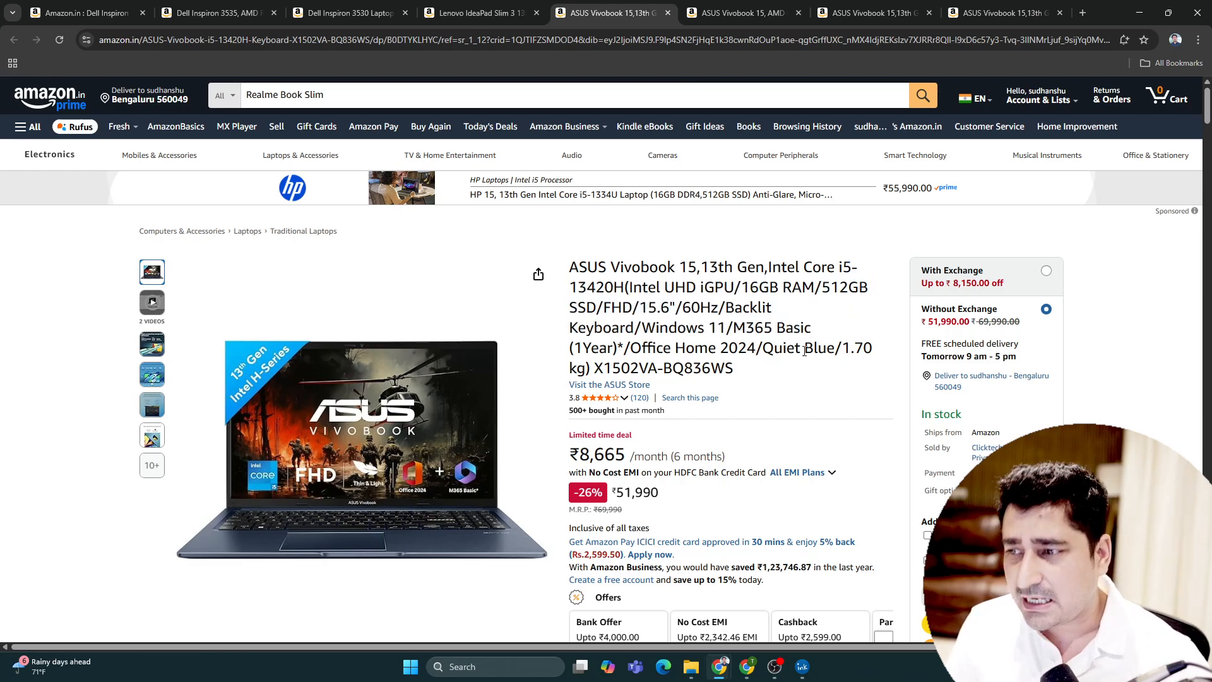
double_click(634, 492)
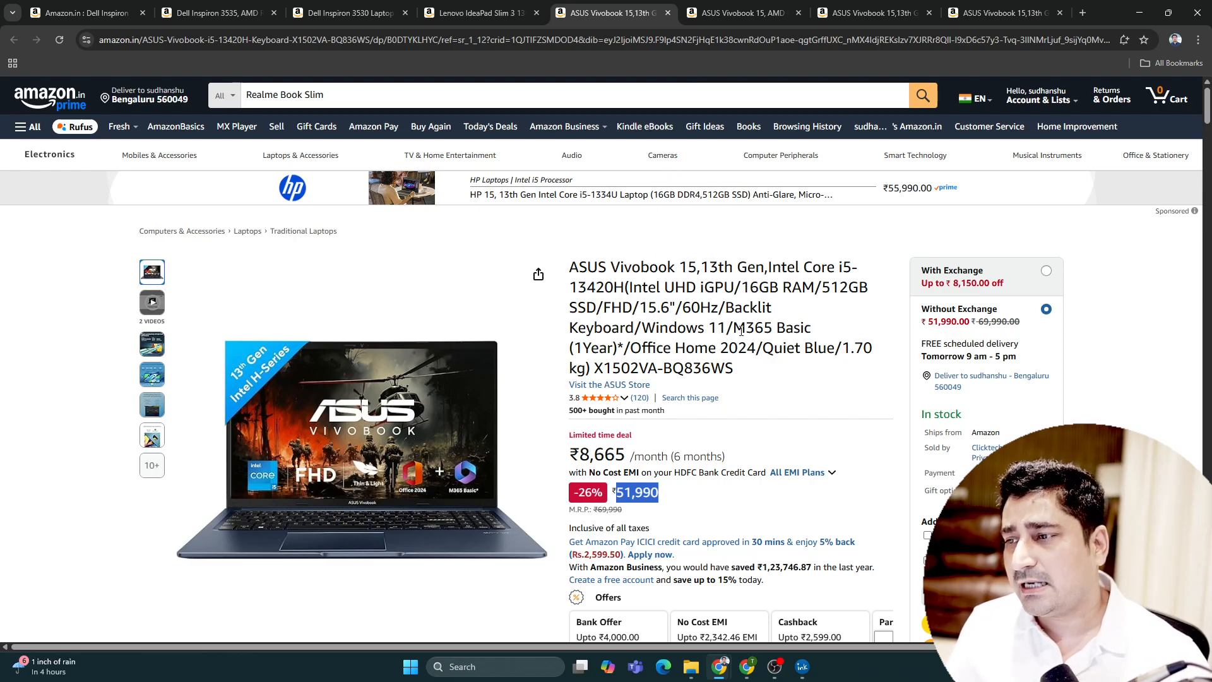
click(738, 12)
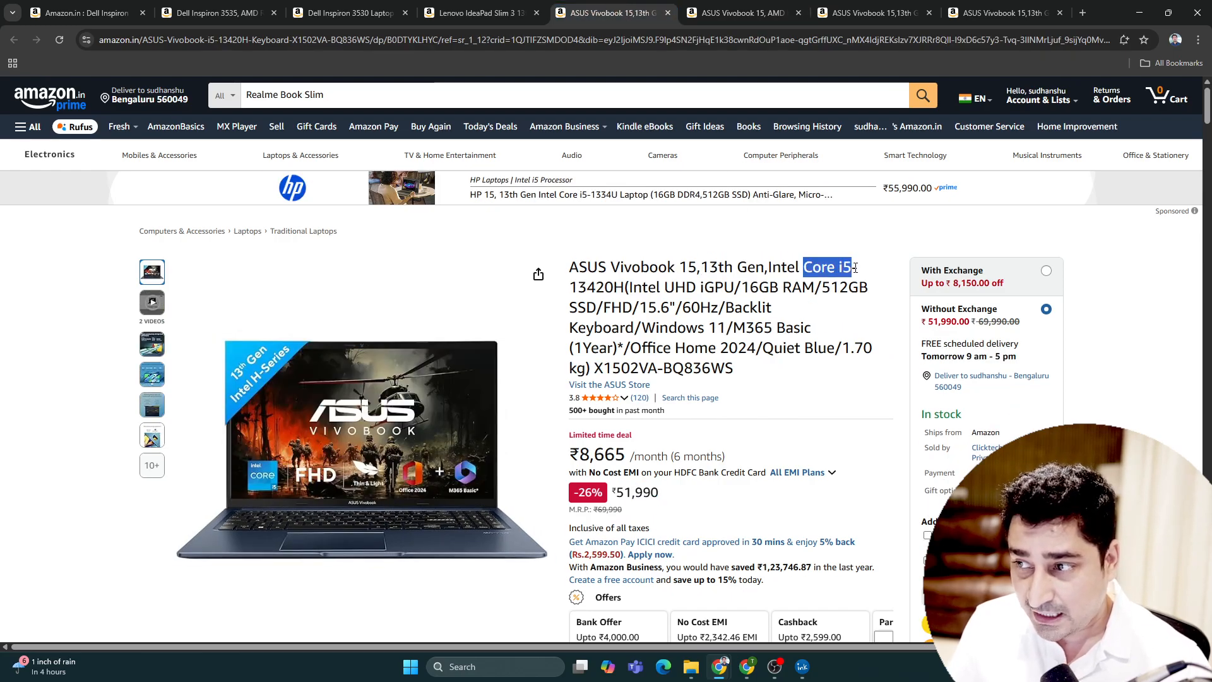
click(739, 13)
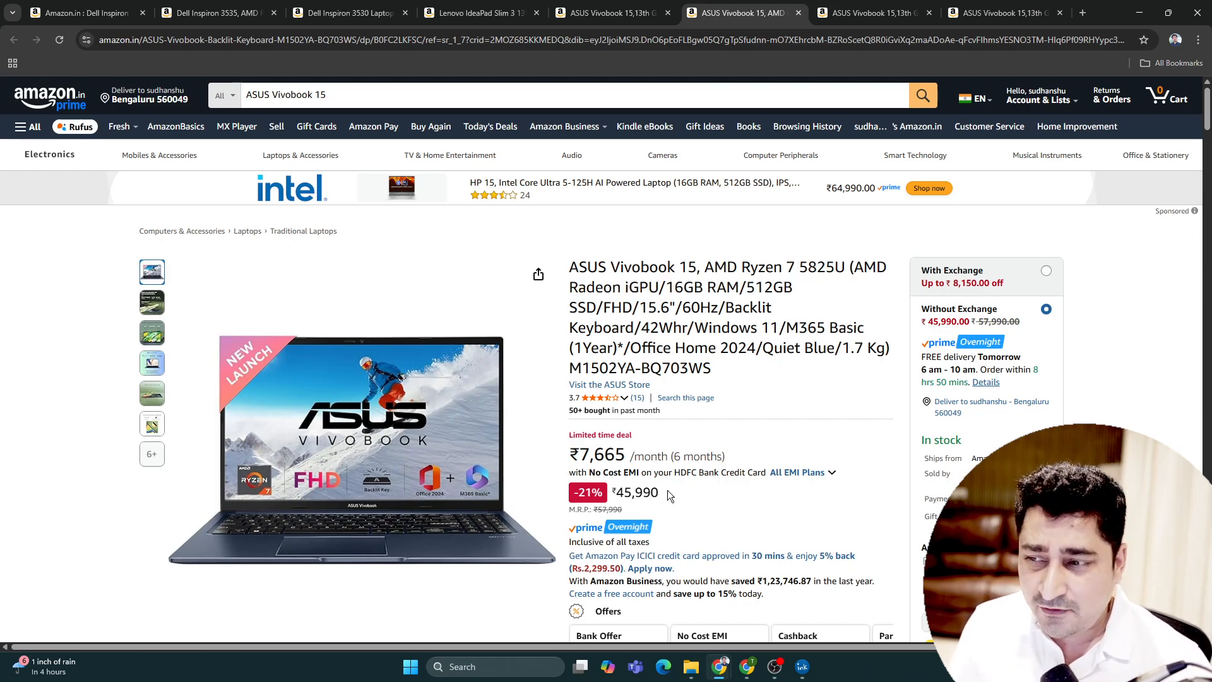
Highlight the ₹45,990 price, then show the ASUS Vivobook 15 Core i5-1335U Cool Silver listing at ₹47,990.
double_click(712, 266)
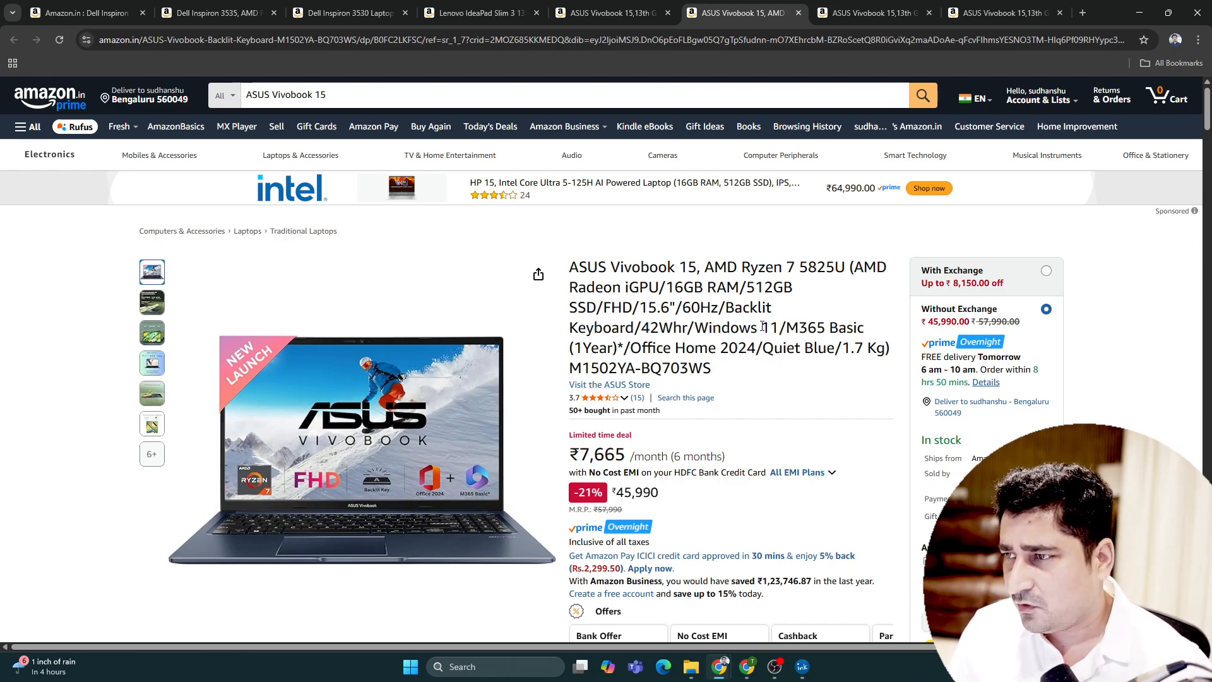
click(874, 13)
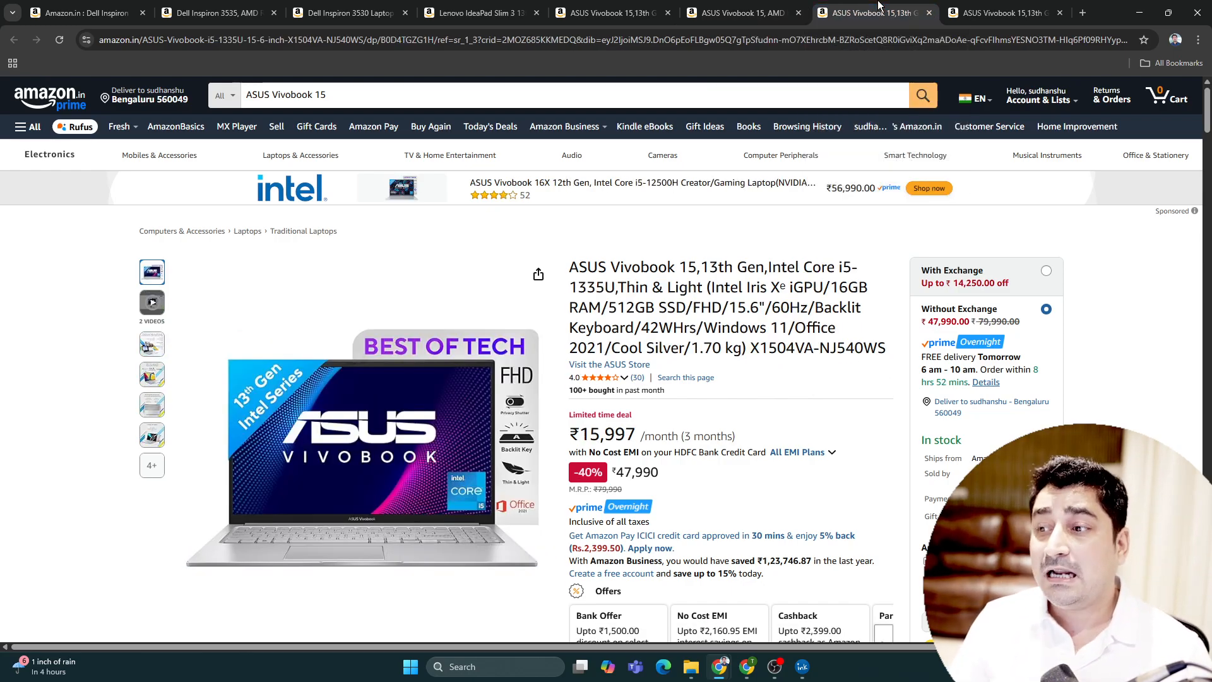
Highlight the ₹47,990 price, then show the ASUS Vivobook 15 Core i7-13620H 1TB listing at ₹65,799.
double_click(629, 266)
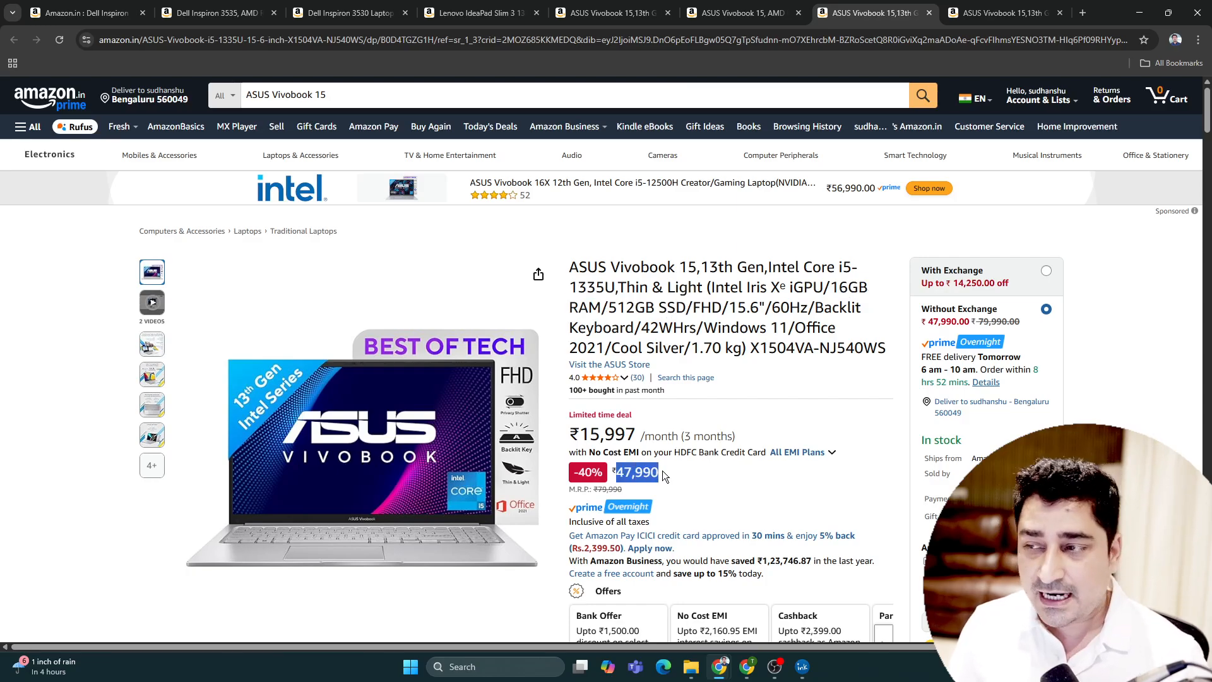
click(1003, 13)
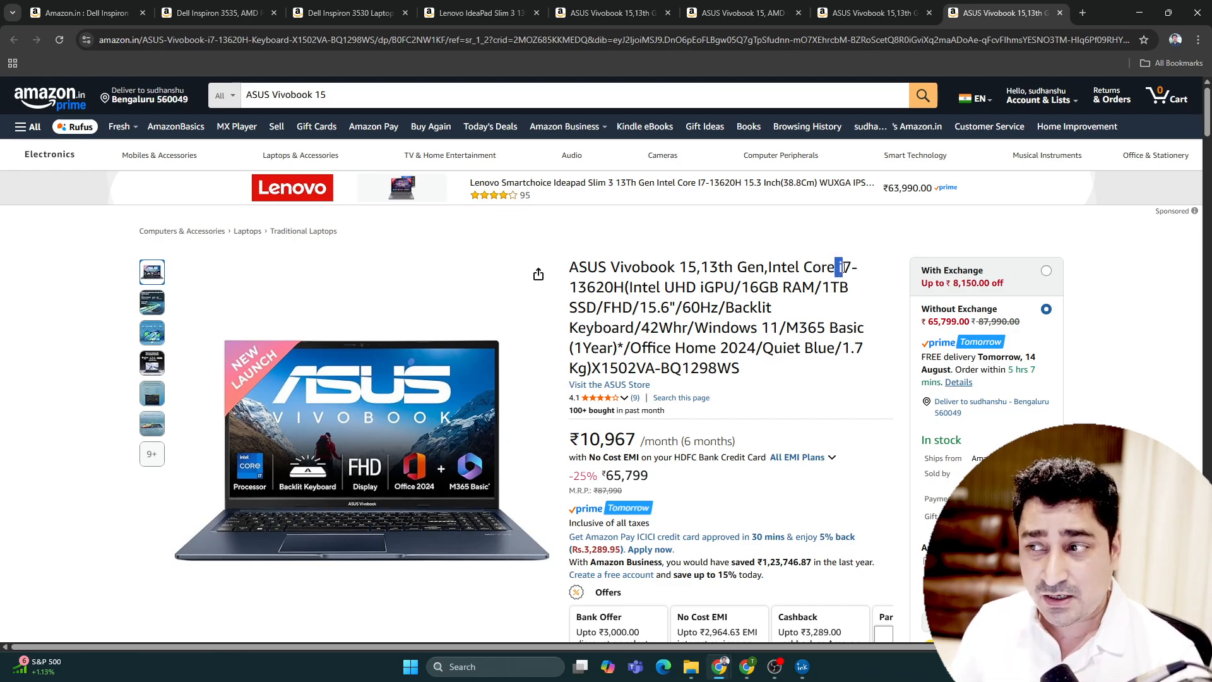
Highlight the Vivobook's 16GB RAM/1TB spec, then return to the Dell Inspiron 3535 Ryzen 5 7530U listing.
drag(836, 266, 640, 287)
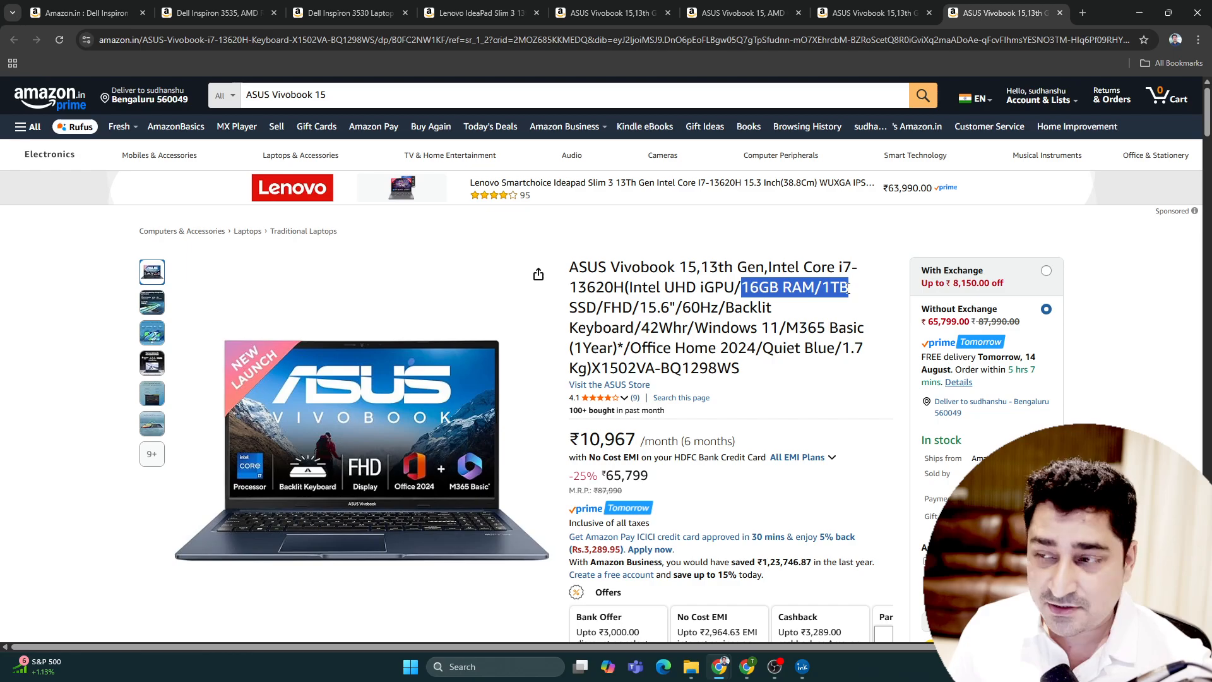
click(816, 365)
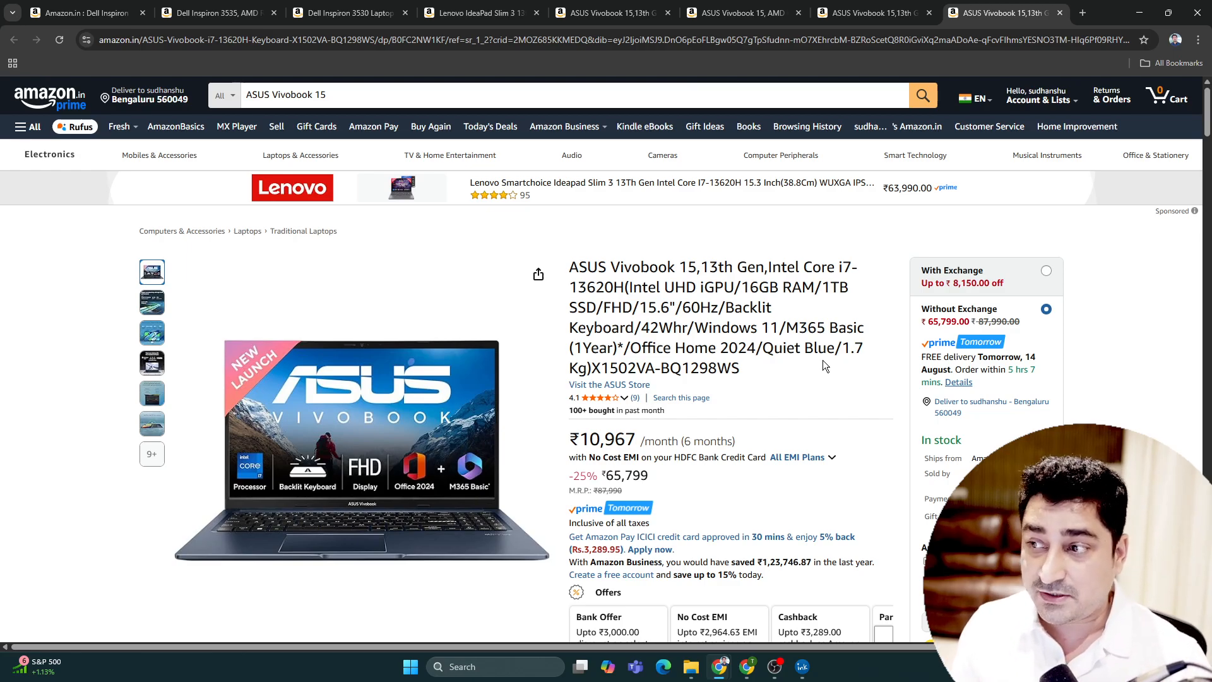
click(216, 12)
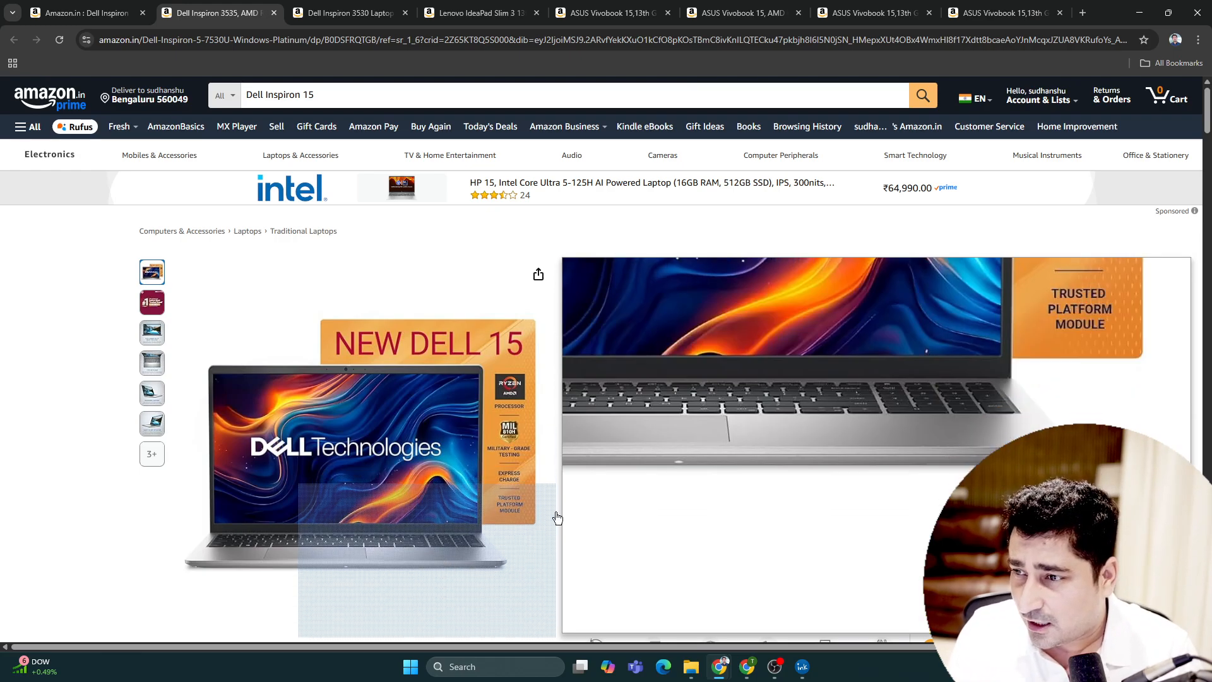
scroll(down, 3)
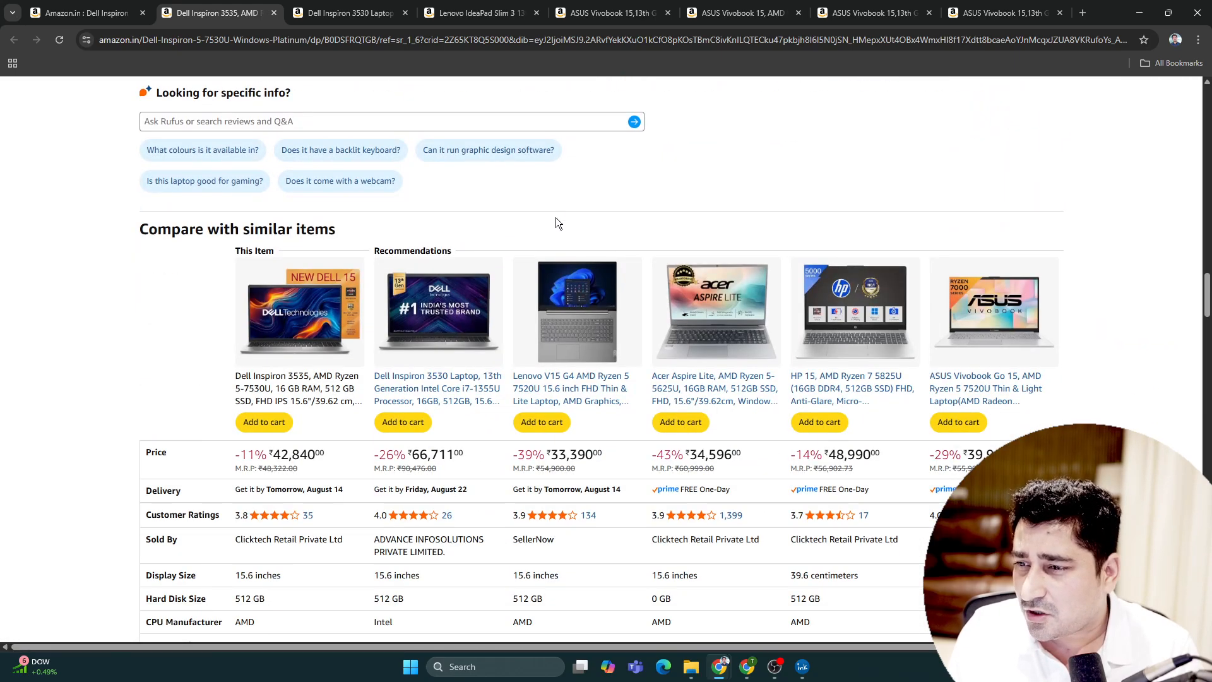
scroll(down, 3)
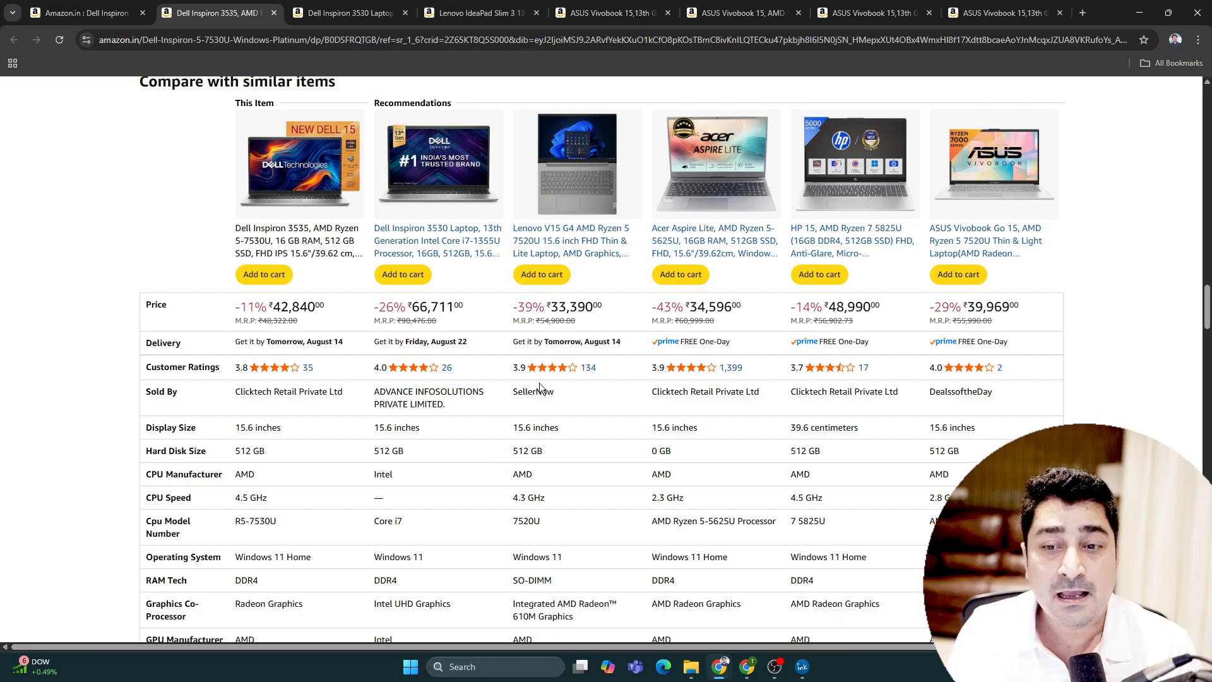
scroll(down, 3)
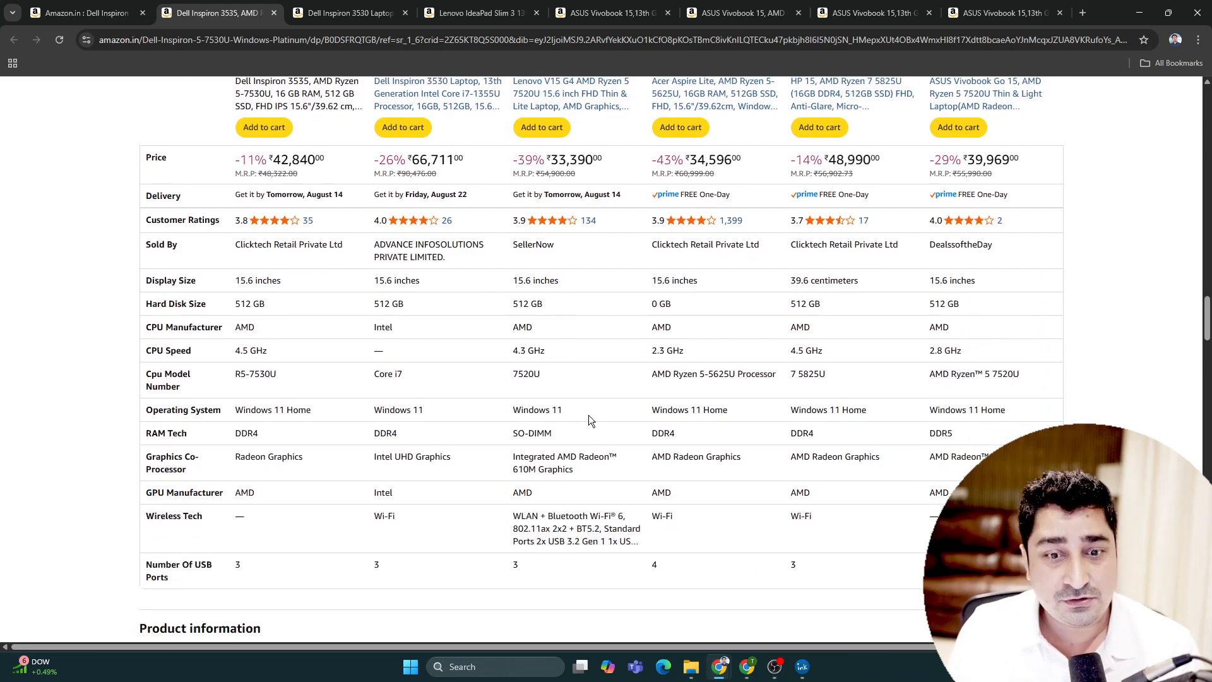
scroll(up, 3)
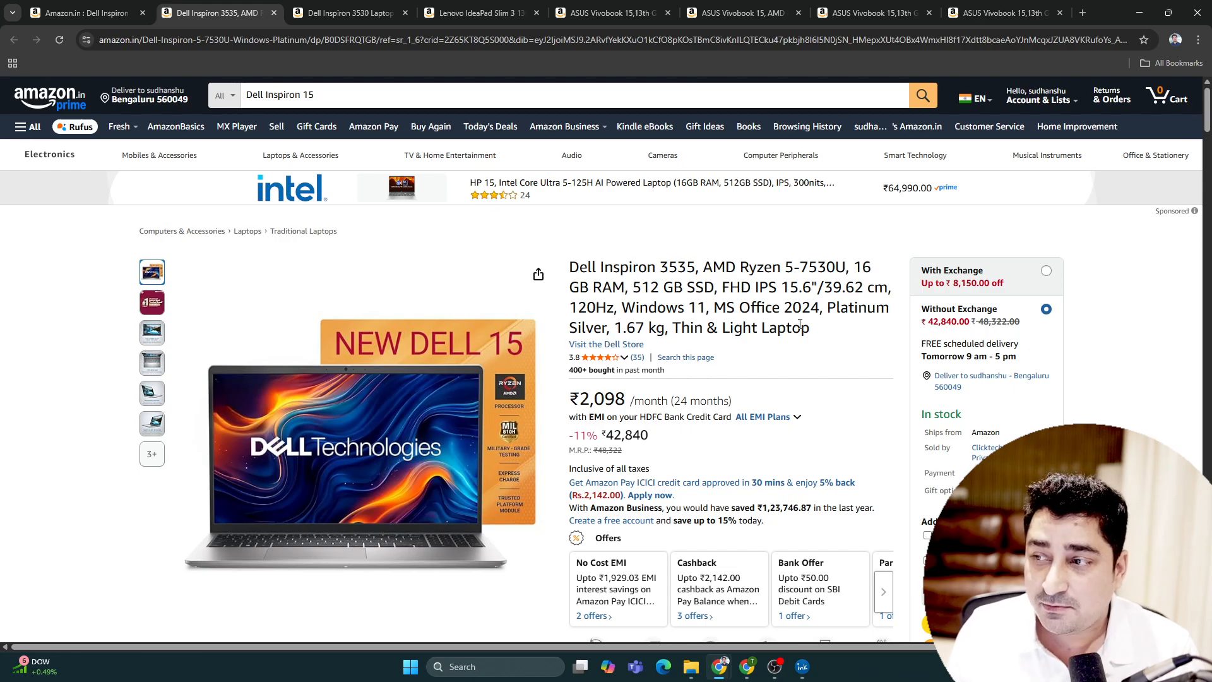